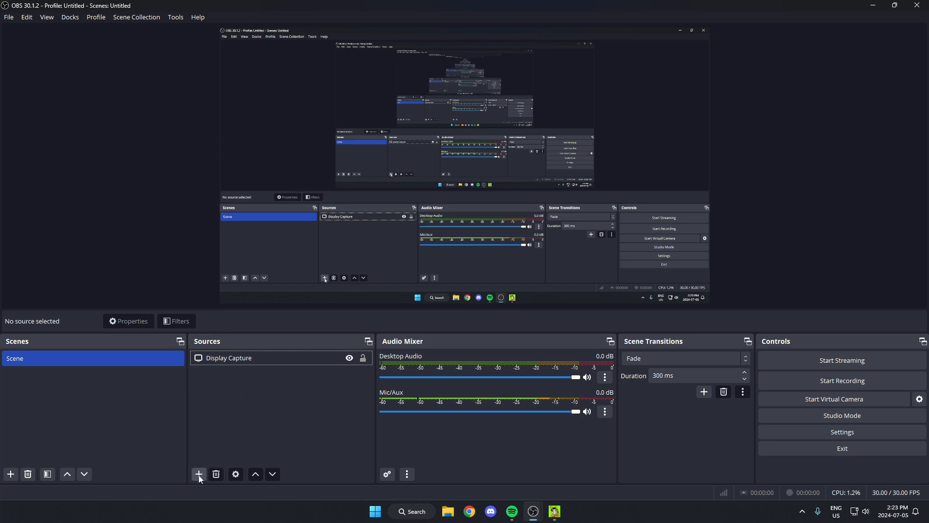
Step: Add an Application Audio Capture source and name it 'spotify'
left_click(199, 473)
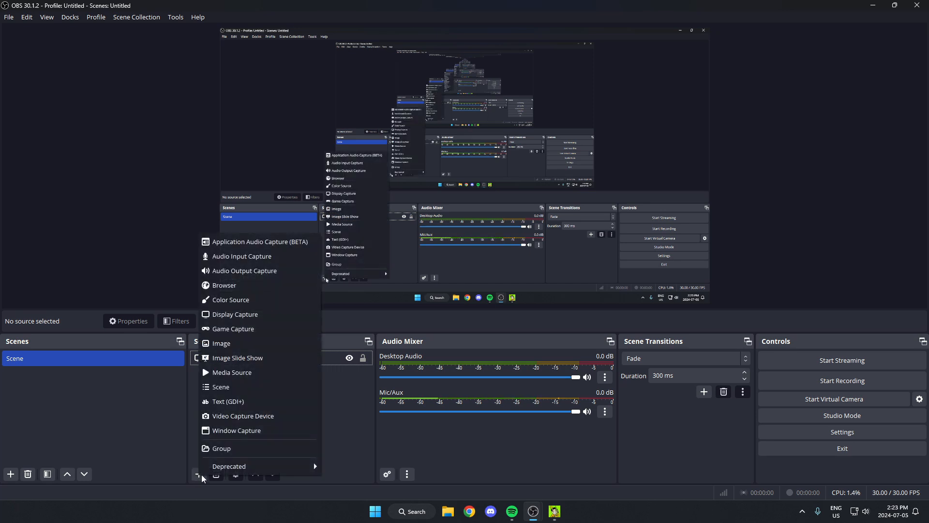
mouse_move(241, 245)
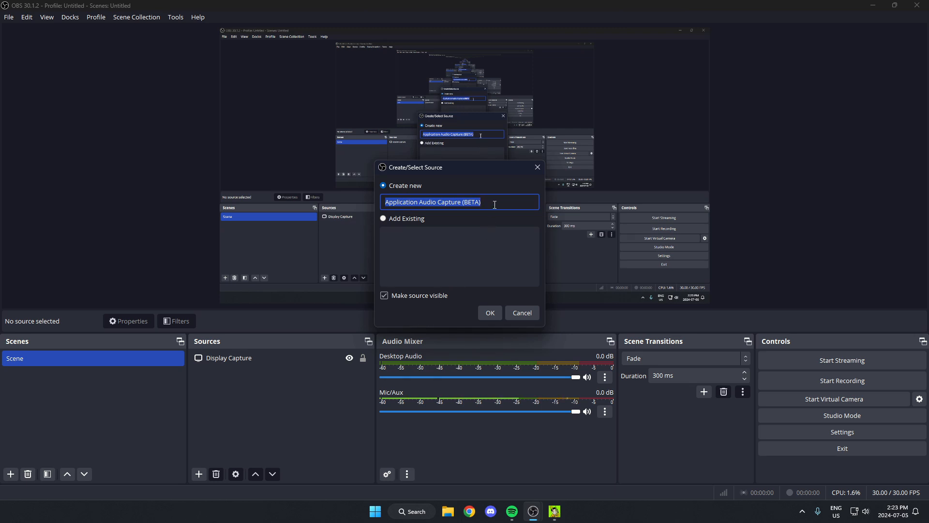
type("spotify")
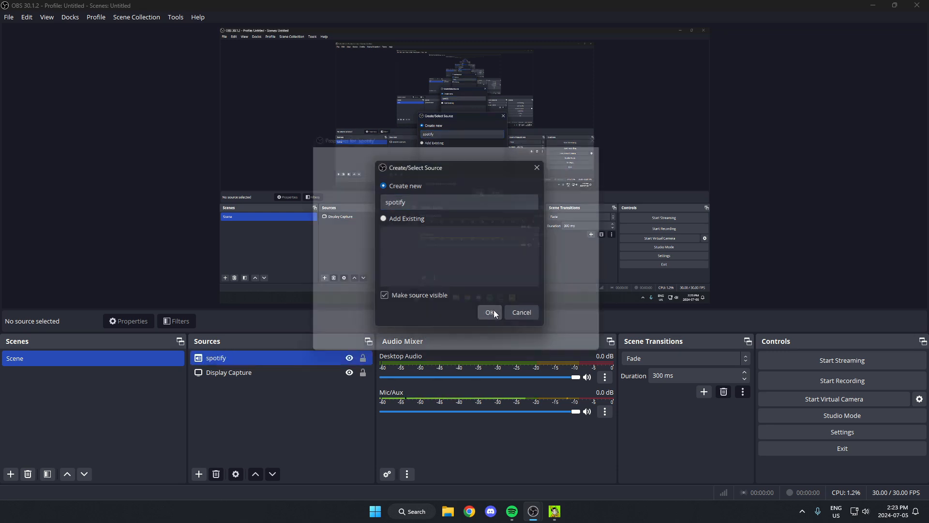
Step: Create the spotify source and set it to capture [Spotify.exe]: Spotify Premium
left_click(489, 313)
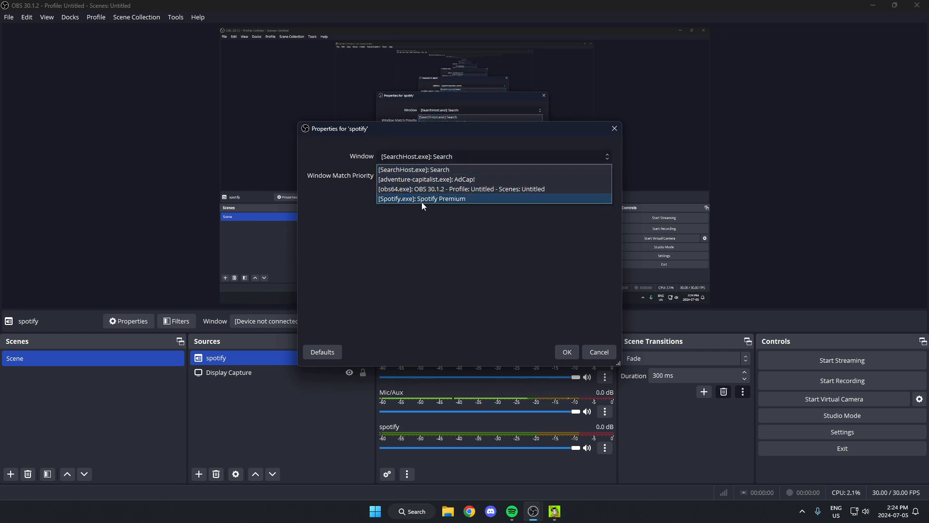
left_click(421, 199)
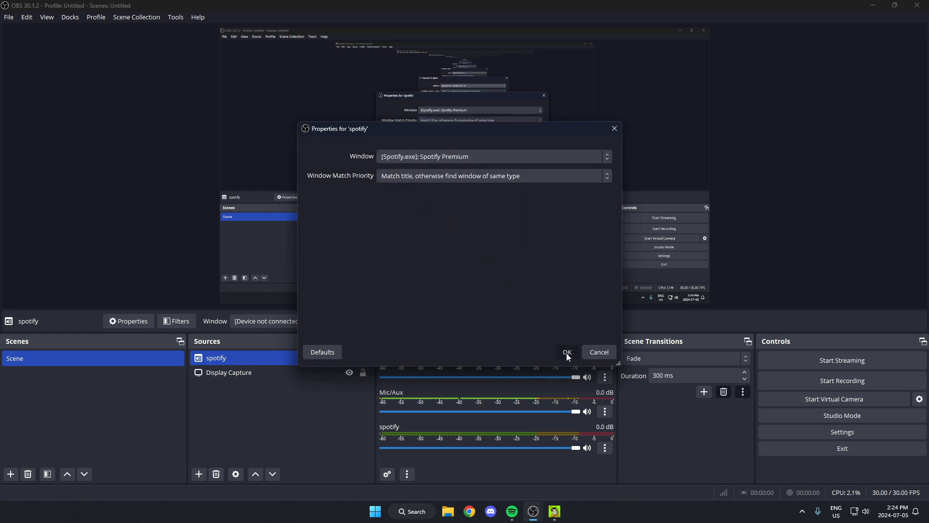
left_click(566, 351)
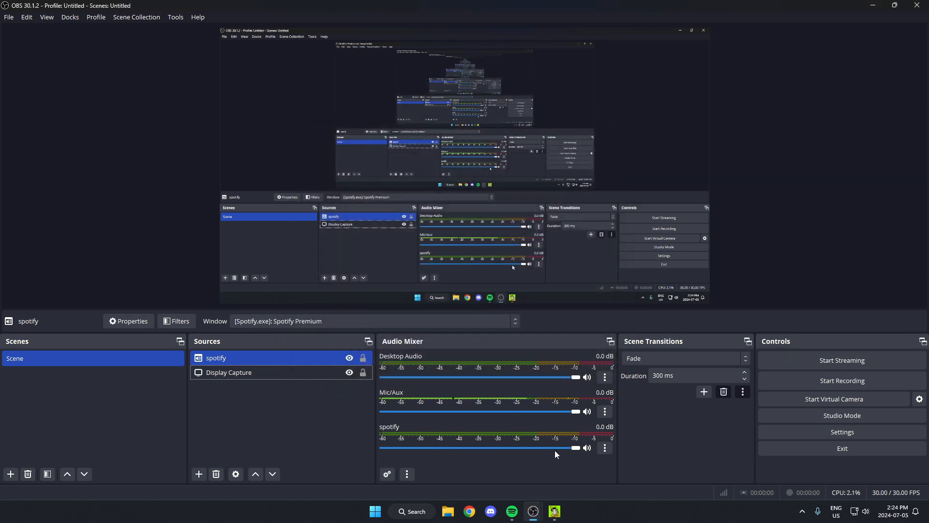
Step: Add a second Application Audio Capture source 'game' targeting [adventure-capitalist.exe]: AdCap!
left_click(199, 473)
type("game")
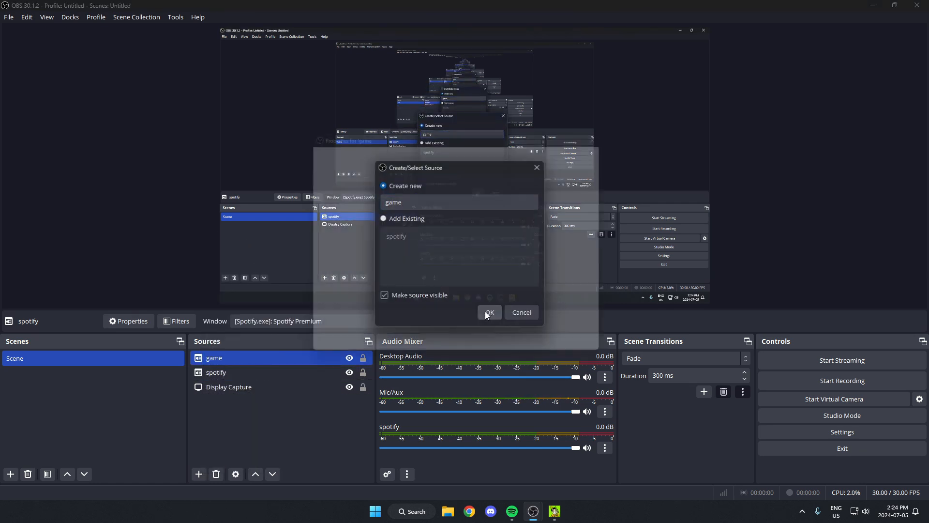
left_click(489, 313)
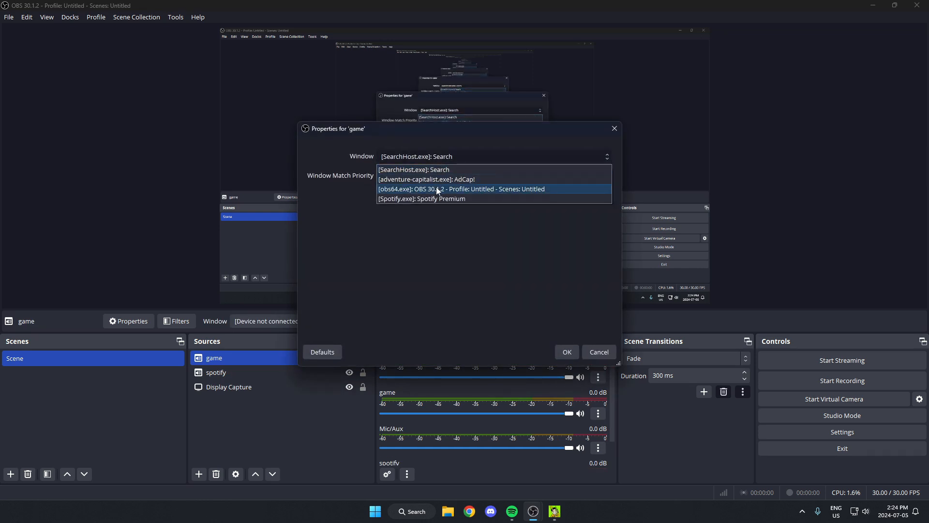
left_click(425, 179)
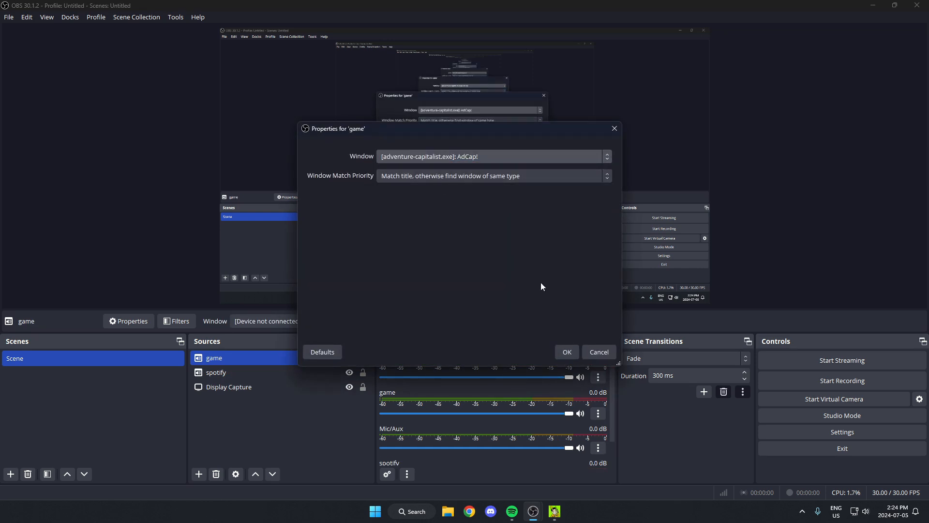
Step: Confirm the game source's AdCap! window so it joins spotify in the audio mixer
left_click(565, 351)
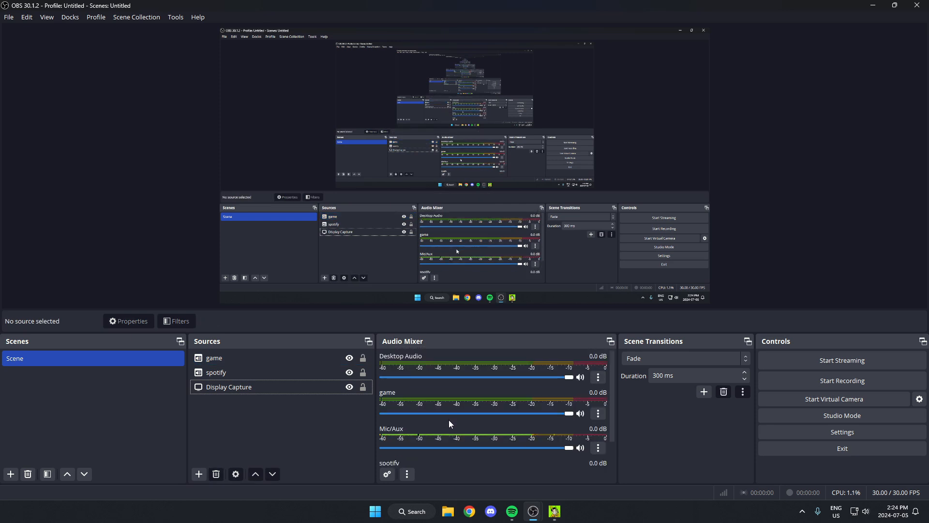
mouse_move(440, 390)
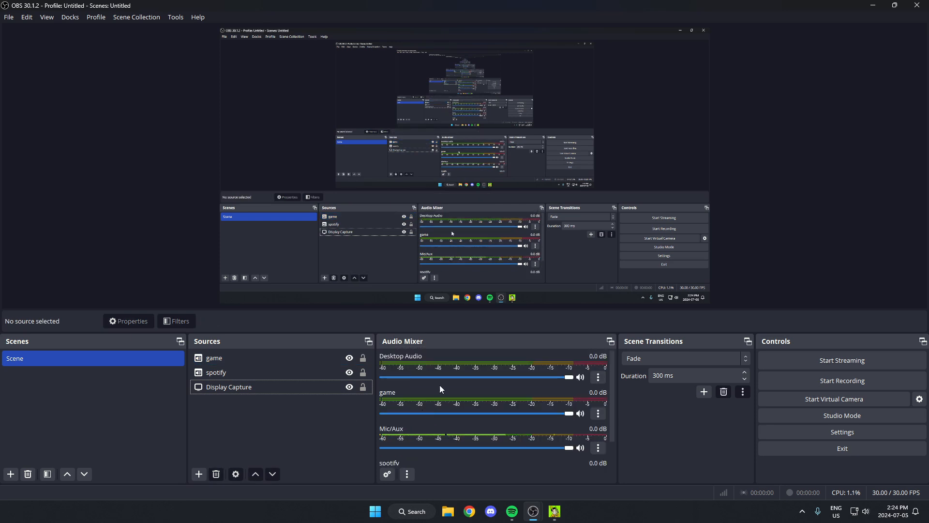